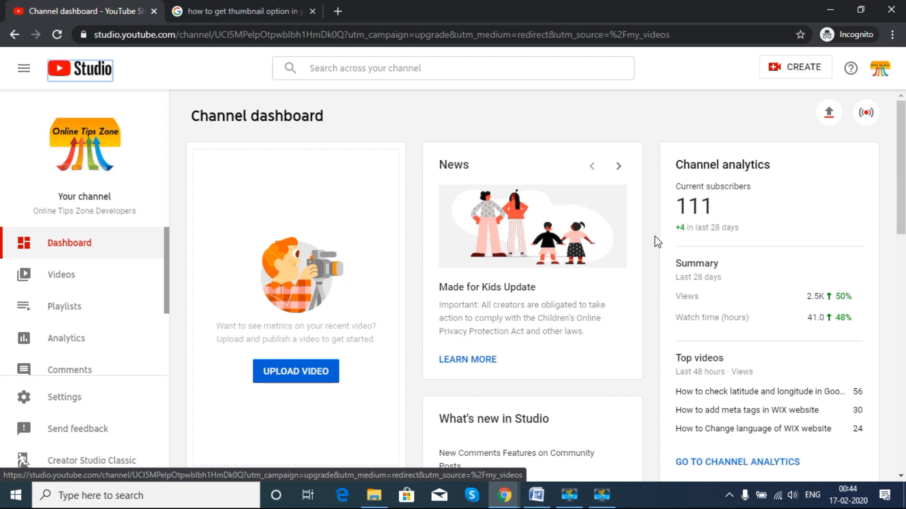
{"action": "mouse_move", "coordinate": [636, 241]}
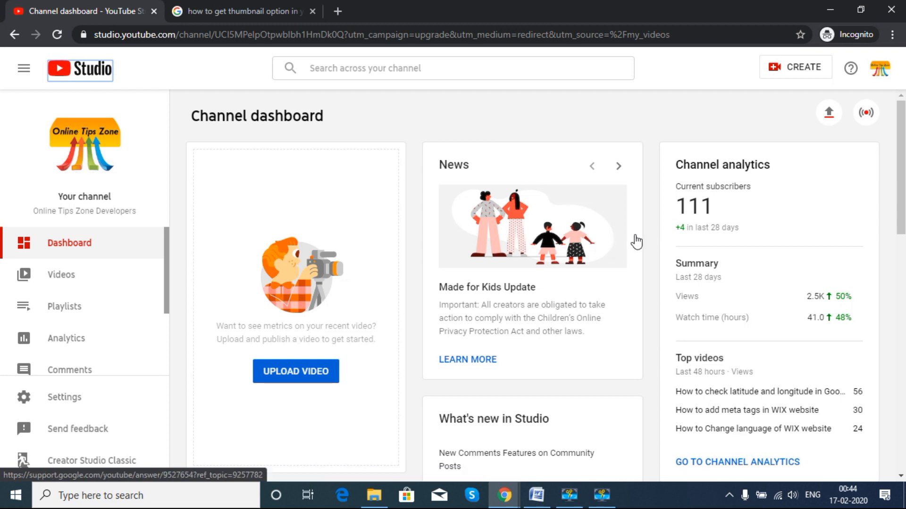
{"action": "mouse_move", "coordinate": [694, 86]}
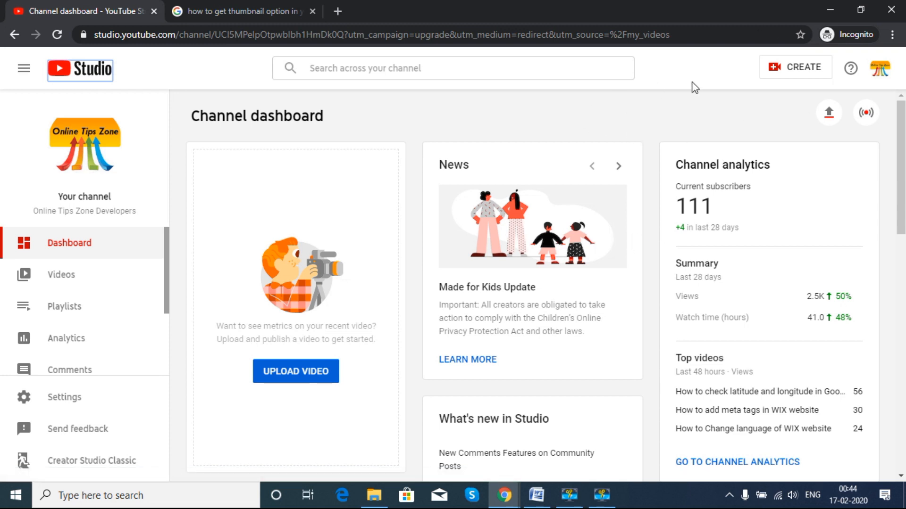
{"action": "mouse_move", "coordinate": [446, 217]}
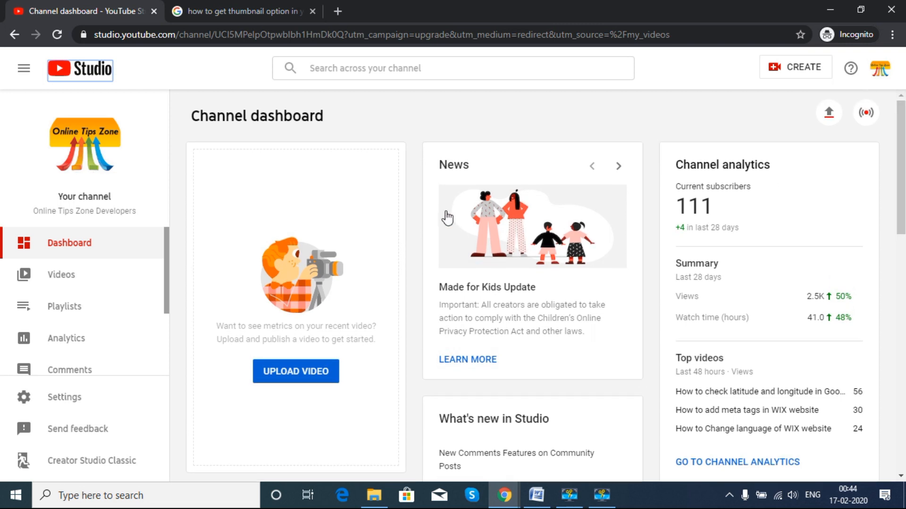
Reach the Online Tips Zone Developers public channel page via the account menu's 'Your channel'
{"action": "left_click", "coordinate": [887, 70]}
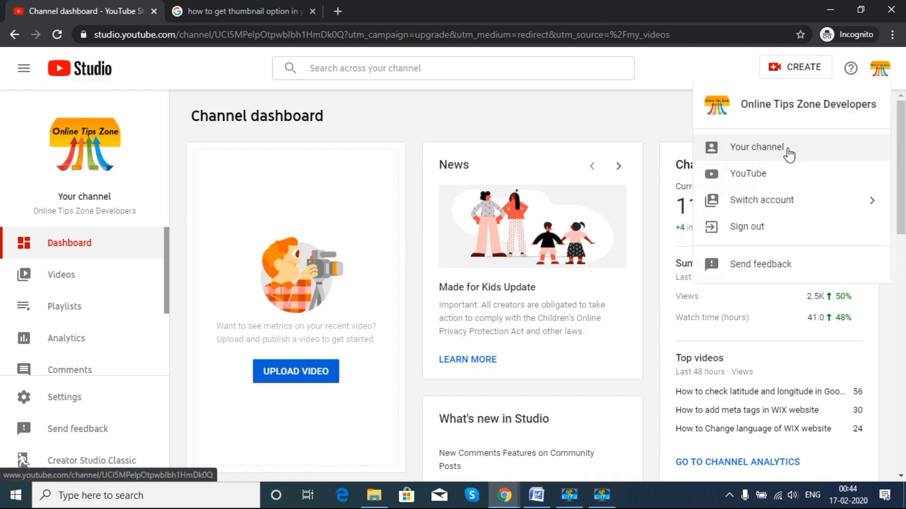
{"action": "left_click", "coordinate": [757, 148]}
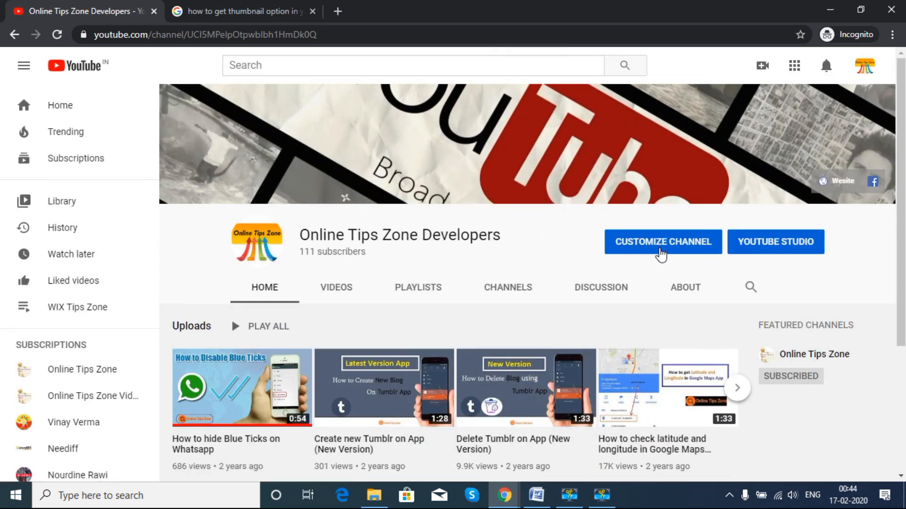
Return to the Studio dashboard using the channel page's YOUTUBE STUDIO button
{"action": "left_click", "coordinate": [776, 242]}
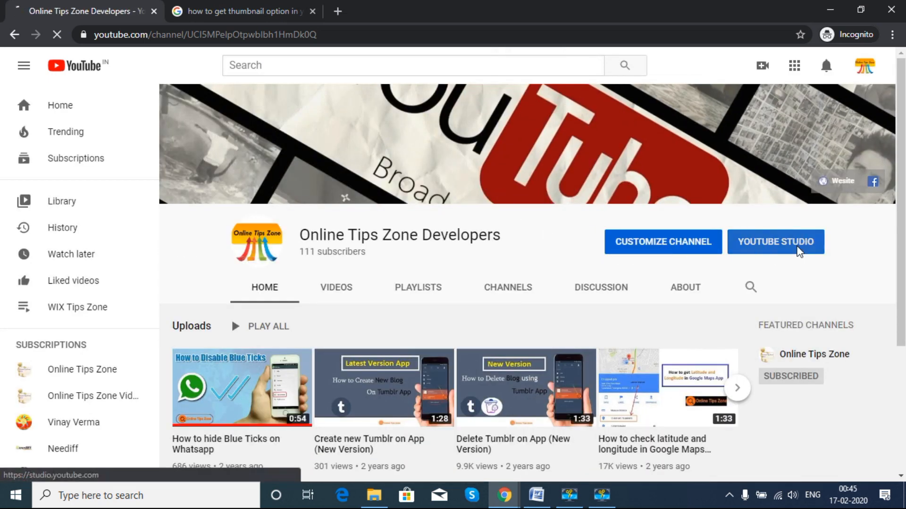
{"action": "left_click", "coordinate": [775, 241]}
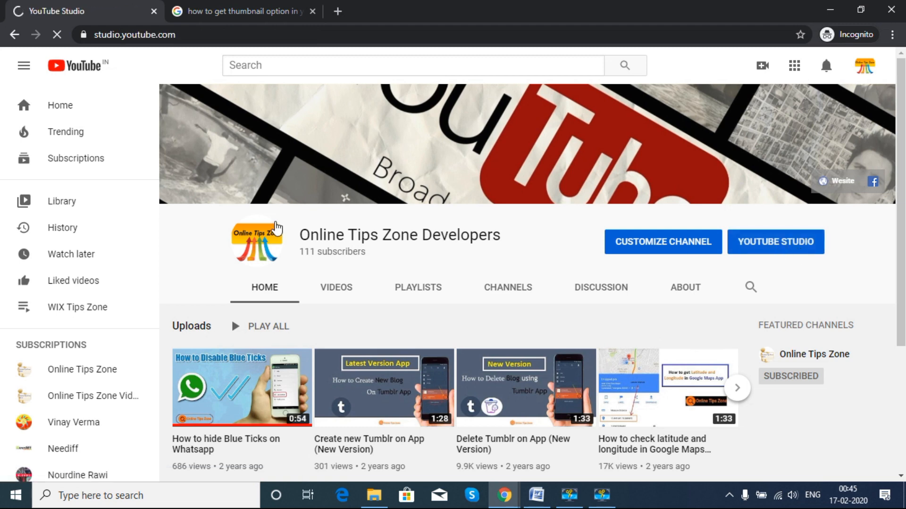
{"action": "left_click", "coordinate": [775, 241]}
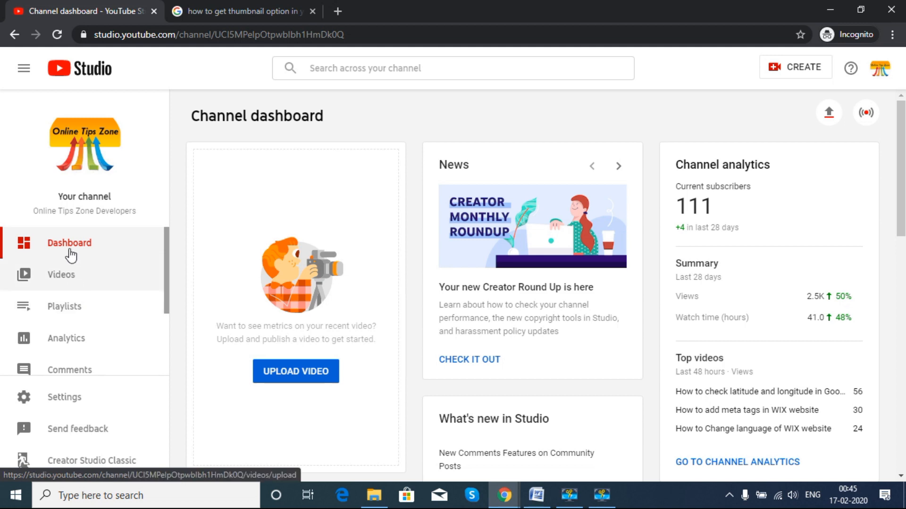
{"action": "mouse_move", "coordinate": [42, 283]}
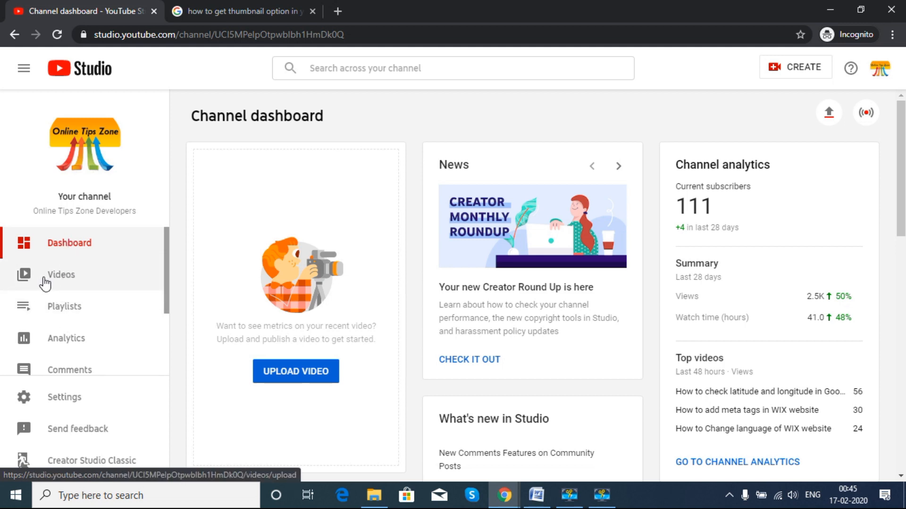
From the uploads list, open the details of 'How to Delete Comments in YouTube'
{"action": "left_click", "coordinate": [60, 275]}
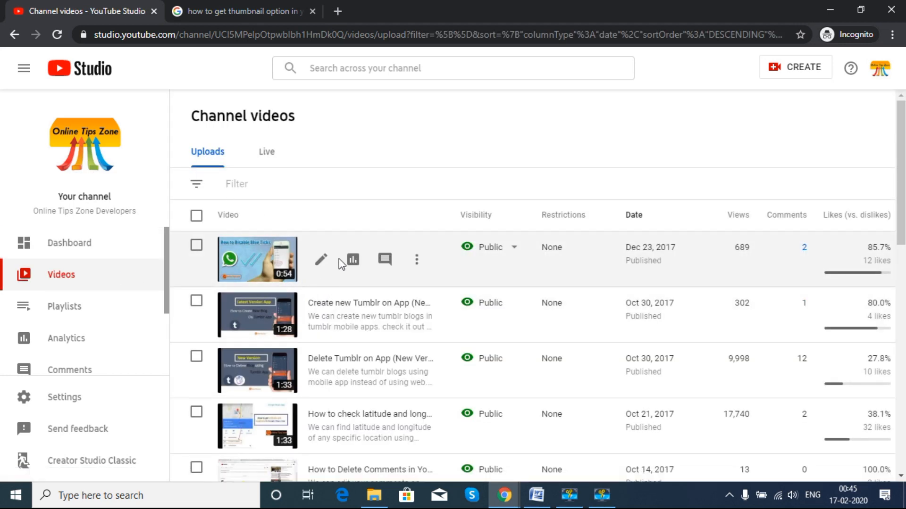
{"action": "scroll", "scroll_direction": "down", "scroll_amount": 3}
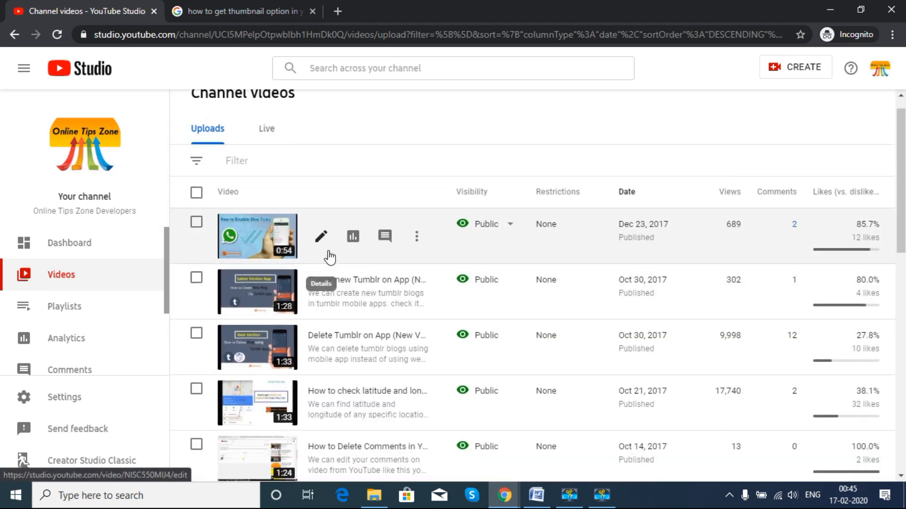
{"action": "scroll", "scroll_direction": "down", "scroll_amount": 3}
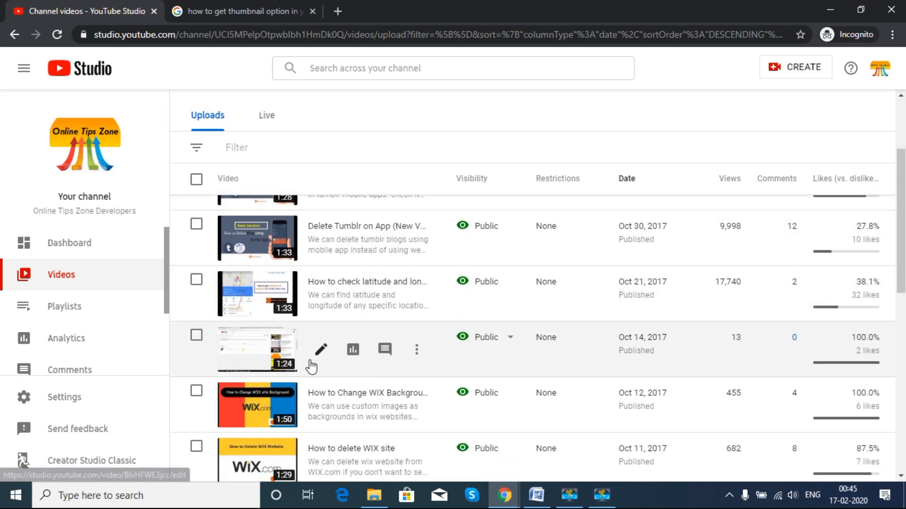
{"action": "left_click", "coordinate": [321, 349]}
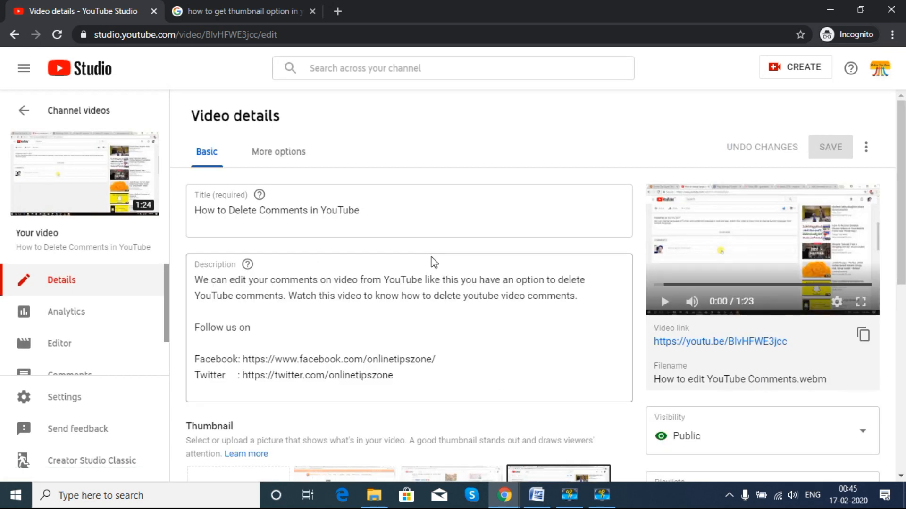
Enter the Editor workspace for 'How to Delete Comments in YouTube' from its details page
{"action": "scroll", "scroll_direction": "down", "scroll_amount": 3}
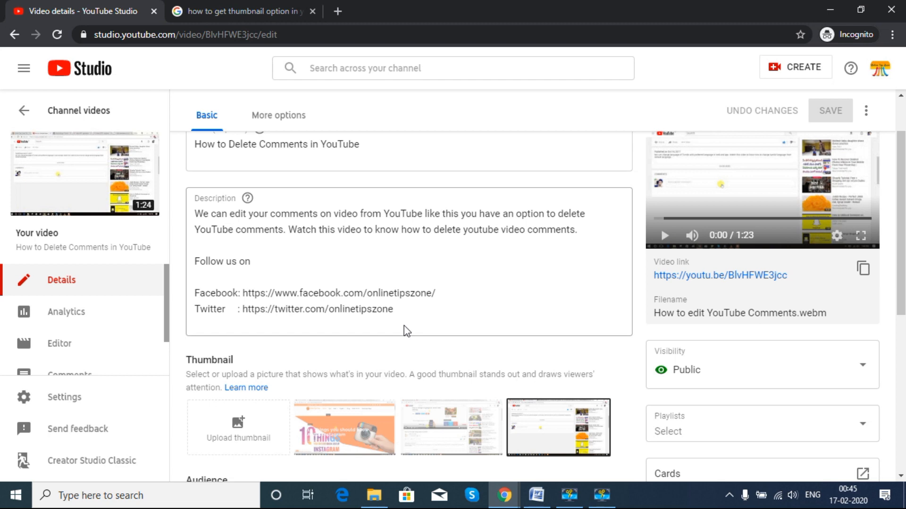
{"action": "scroll", "scroll_direction": "down", "scroll_amount": 3}
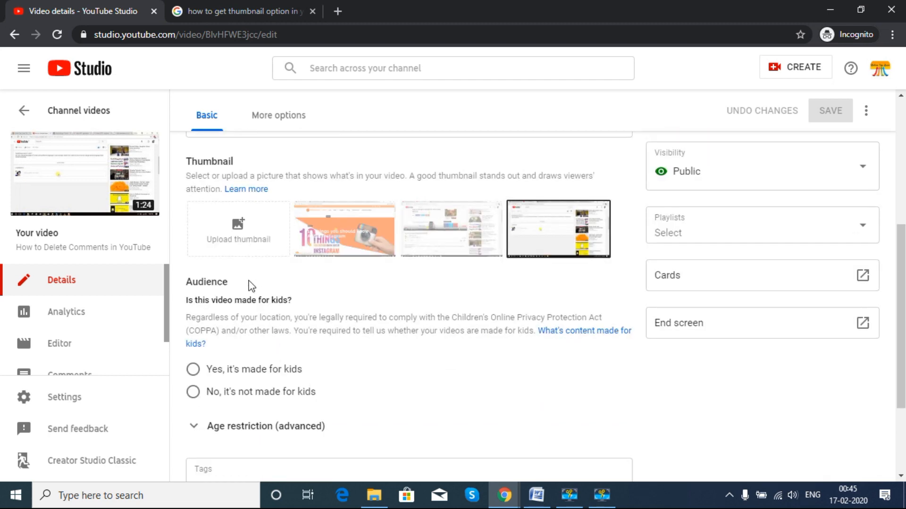
{"action": "scroll", "scroll_direction": "up", "scroll_amount": 3}
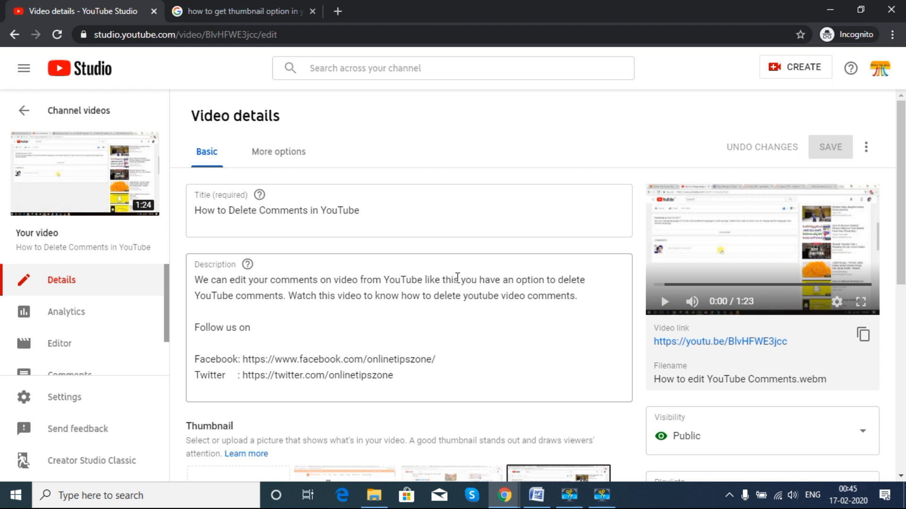
{"action": "mouse_move", "coordinate": [289, 273]}
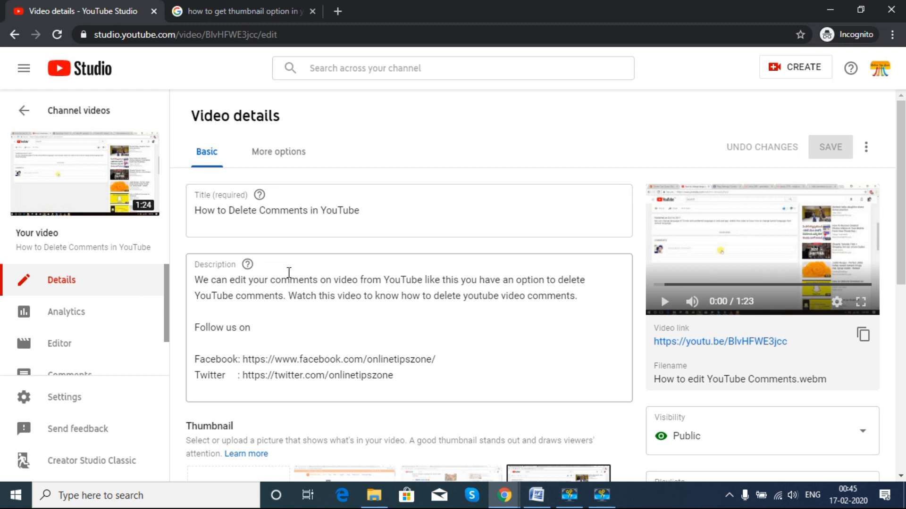
{"action": "mouse_move", "coordinate": [71, 306]}
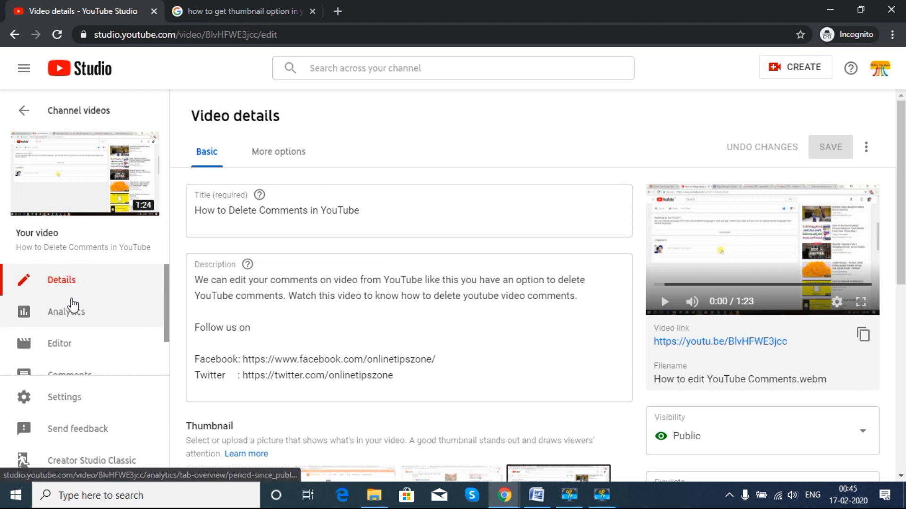
{"action": "mouse_move", "coordinate": [51, 336]}
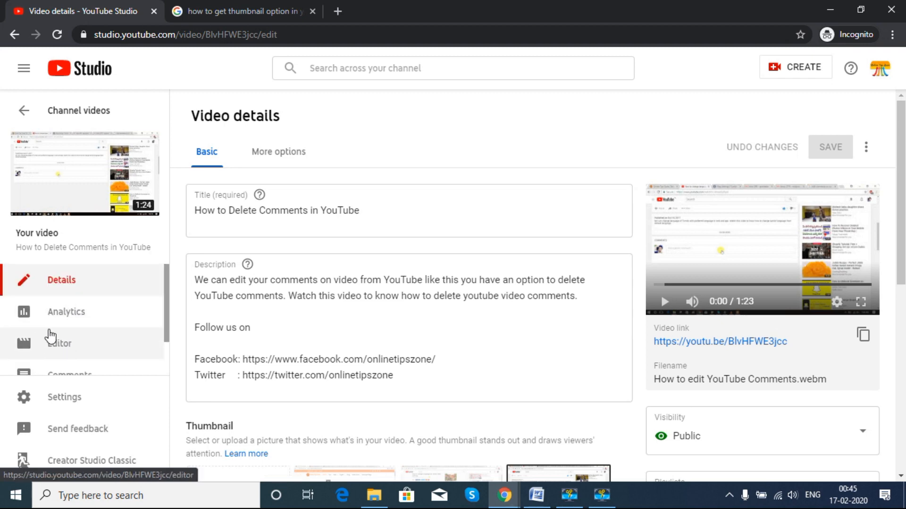
{"action": "mouse_move", "coordinate": [62, 349]}
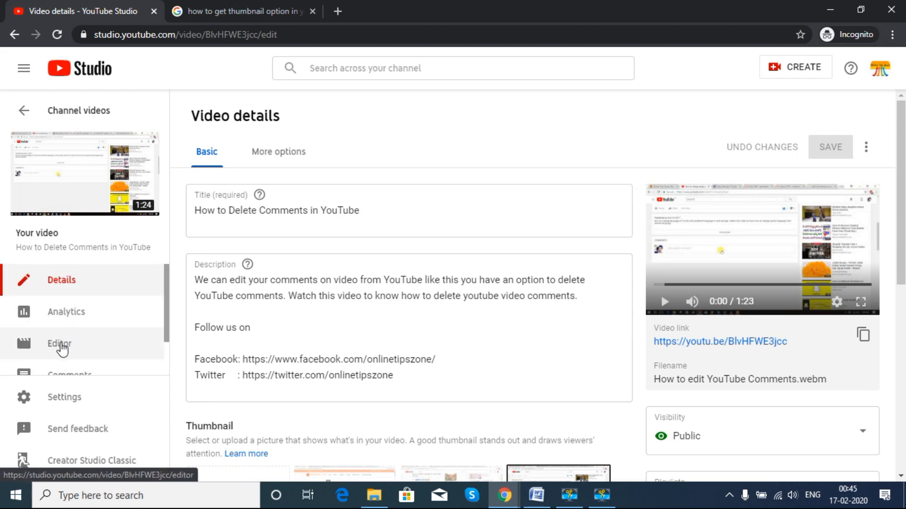
{"action": "left_click", "coordinate": [60, 344]}
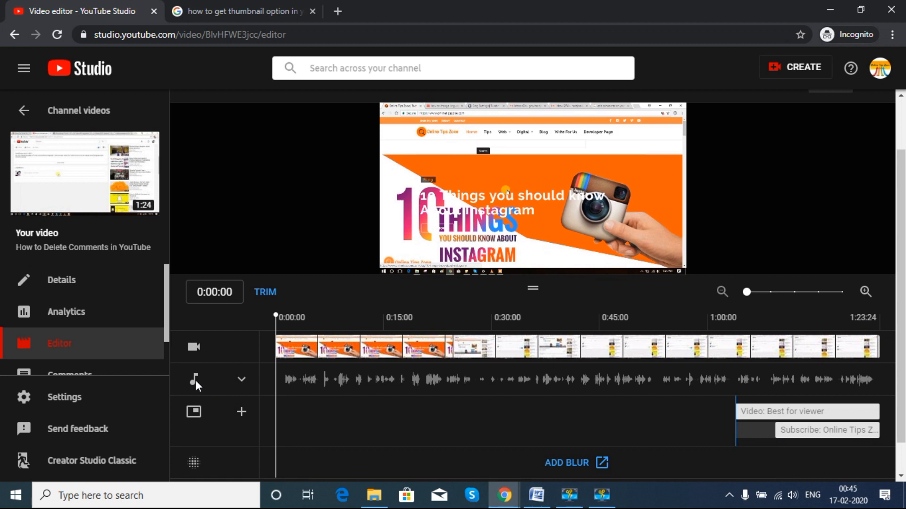
{"action": "mouse_move", "coordinate": [240, 387]}
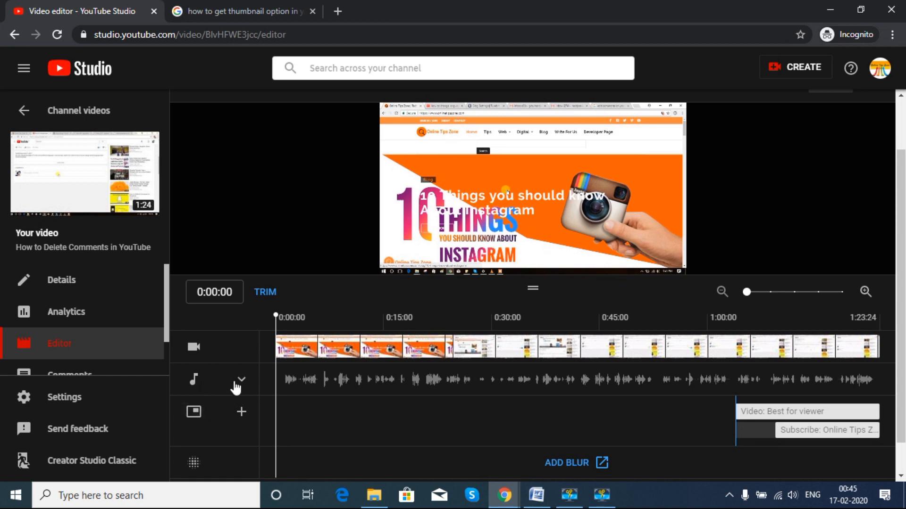
Expand the timeline's audio track and launch the audio library via + AUDIO
{"action": "left_click", "coordinate": [241, 380]}
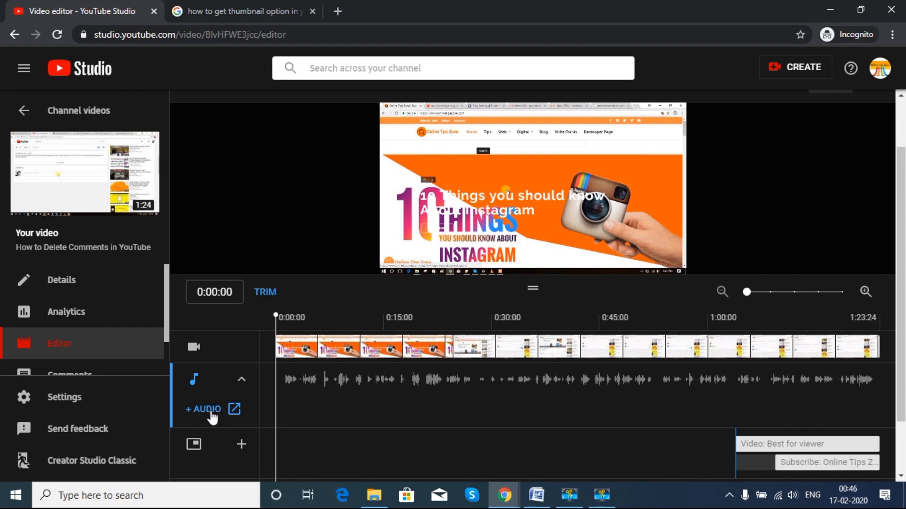
{"action": "mouse_move", "coordinate": [213, 416]}
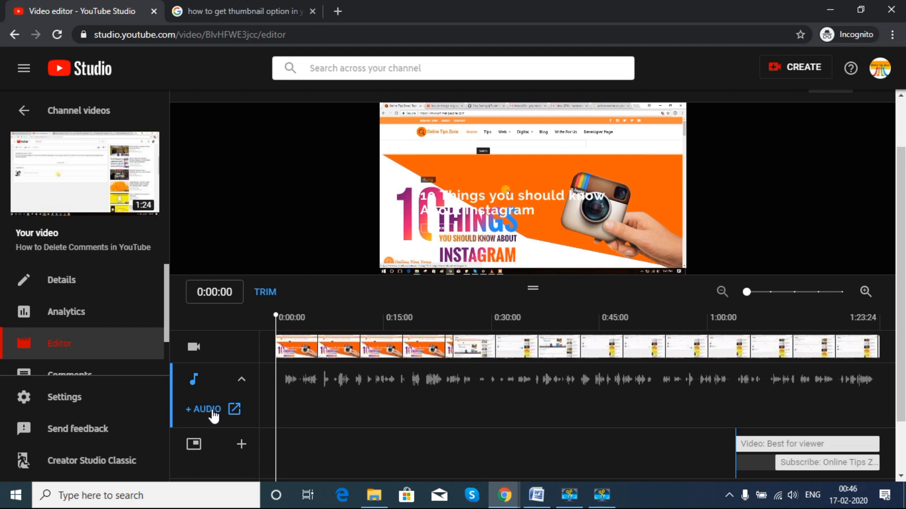
{"action": "left_click", "coordinate": [203, 409]}
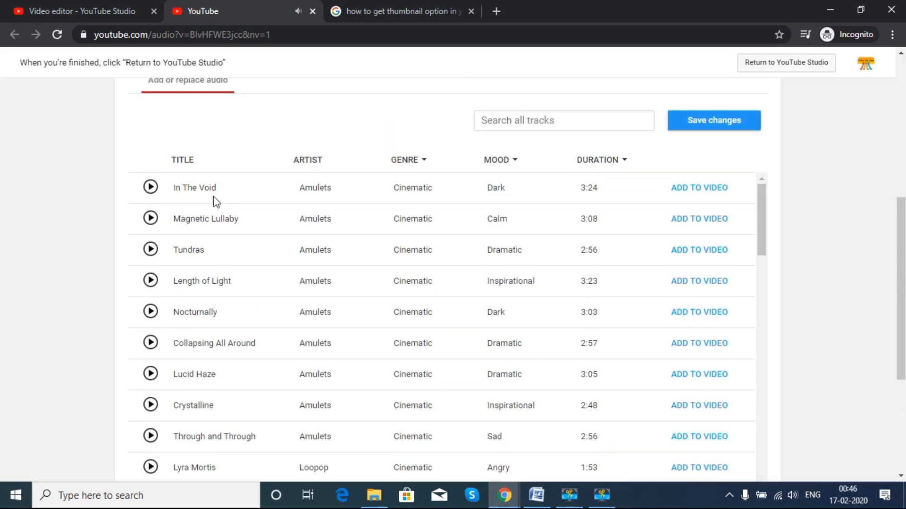
{"action": "mouse_move", "coordinate": [210, 229]}
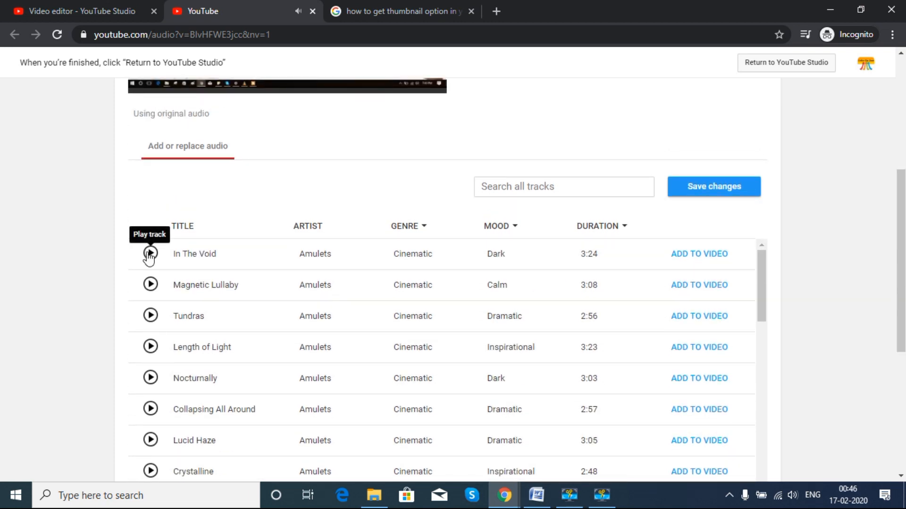
Preview Amulets' Cinematic track 'In The Void' briefly, then add it to the video
{"action": "left_click", "coordinate": [151, 254]}
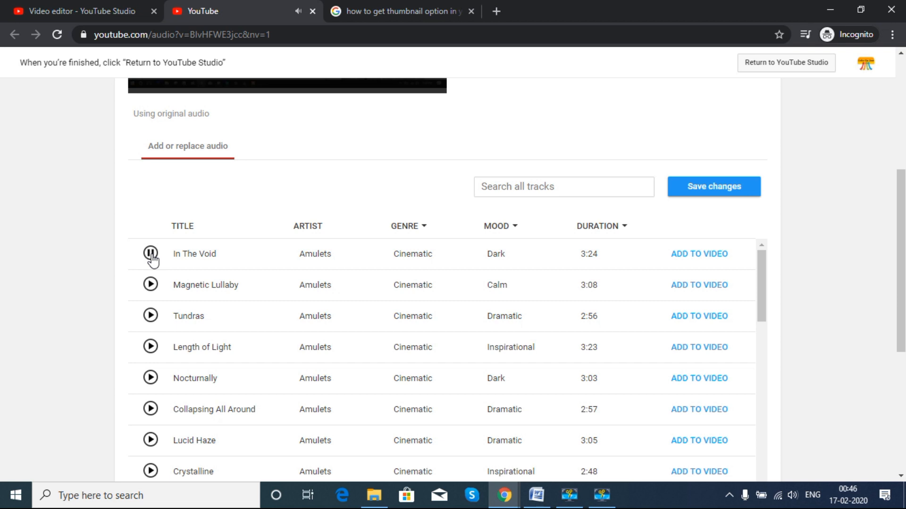
{"action": "left_click", "coordinate": [151, 254]}
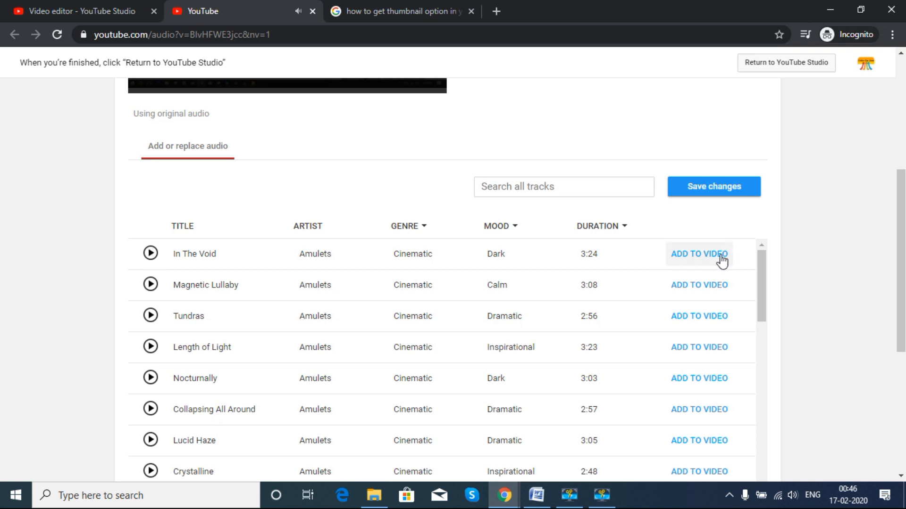
{"action": "left_click", "coordinate": [699, 255]}
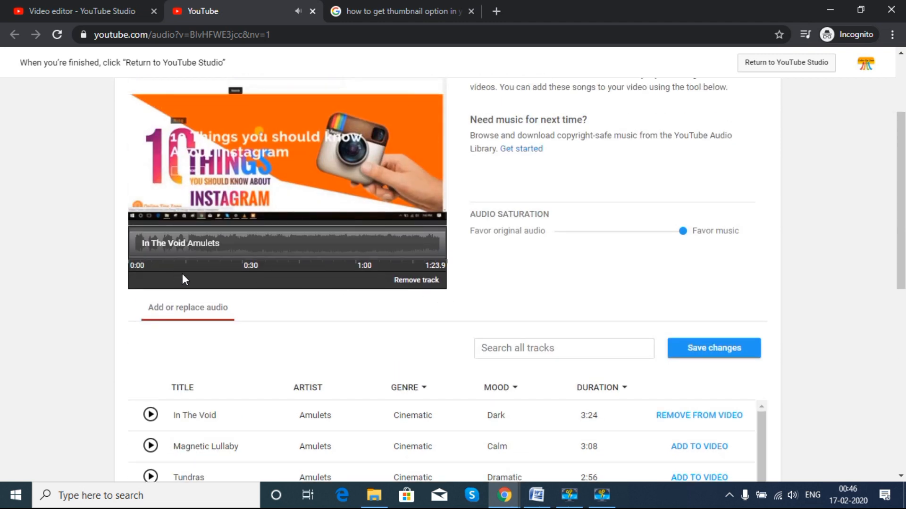
{"action": "mouse_move", "coordinate": [723, 375]}
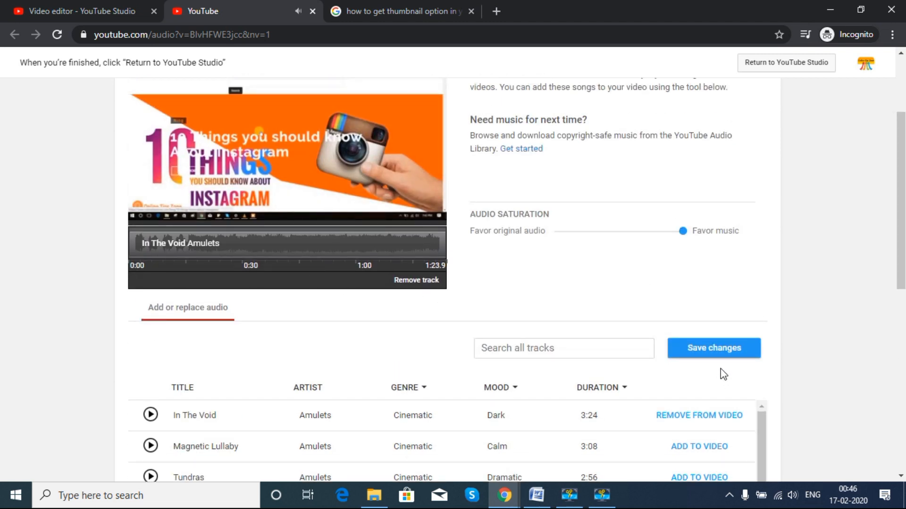
Save the 'In The Void' music change, confirm it, and return to Studio's uploads list
{"action": "left_click", "coordinate": [713, 348]}
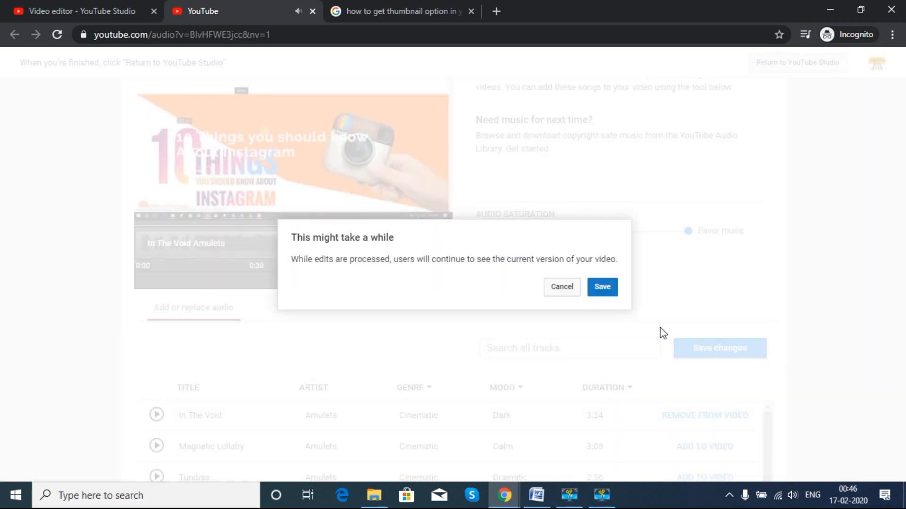
{"action": "left_click", "coordinate": [602, 287]}
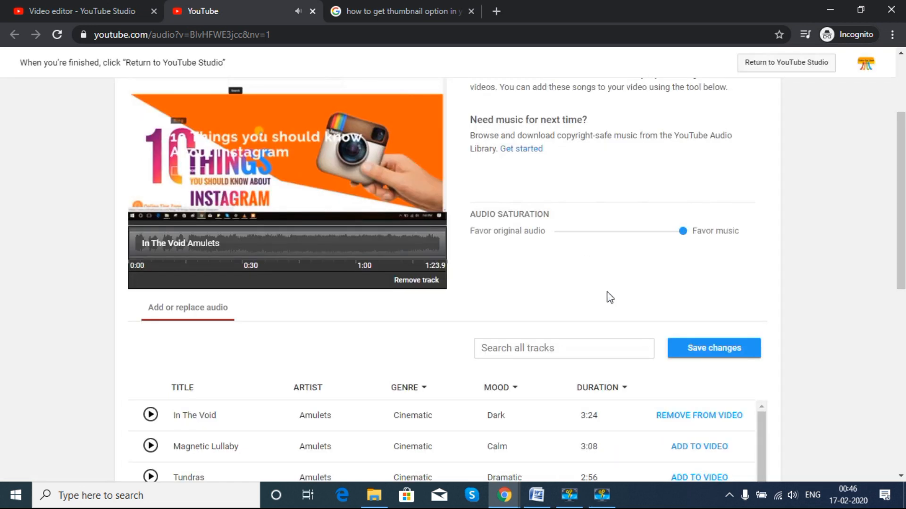
{"action": "left_click", "coordinate": [787, 62]}
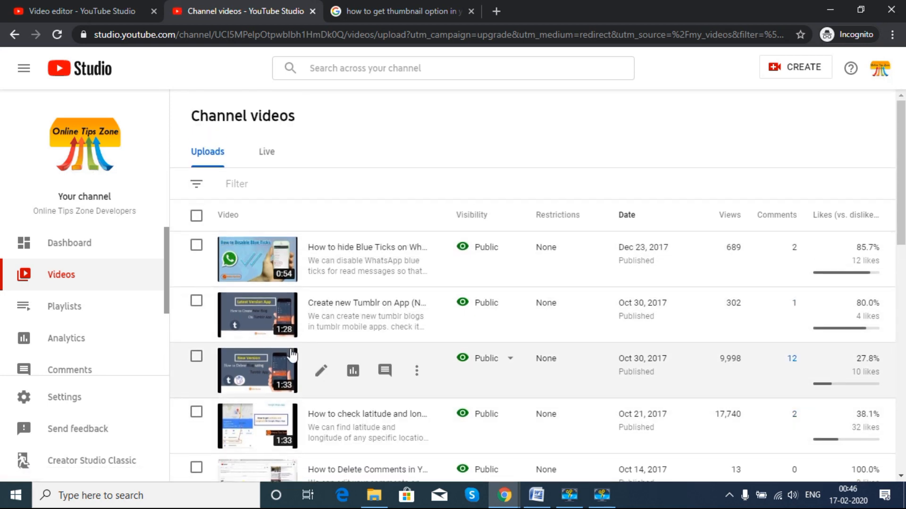
{"action": "scroll", "scroll_direction": "down", "scroll_amount": 3}
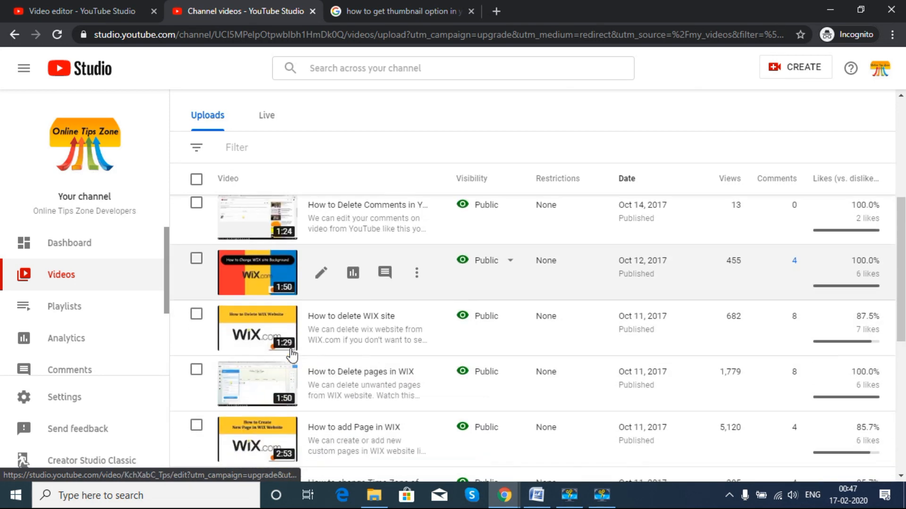